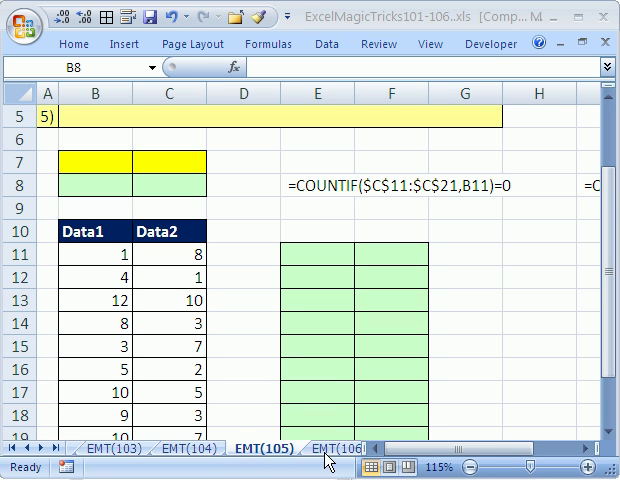
mouse_move(252, 396)
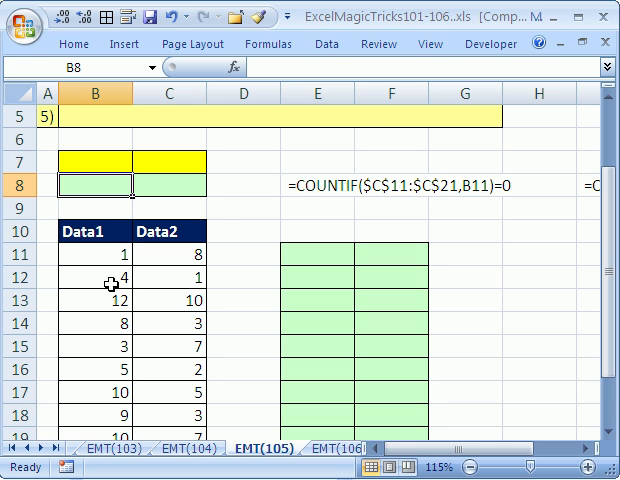
mouse_move(96, 252)
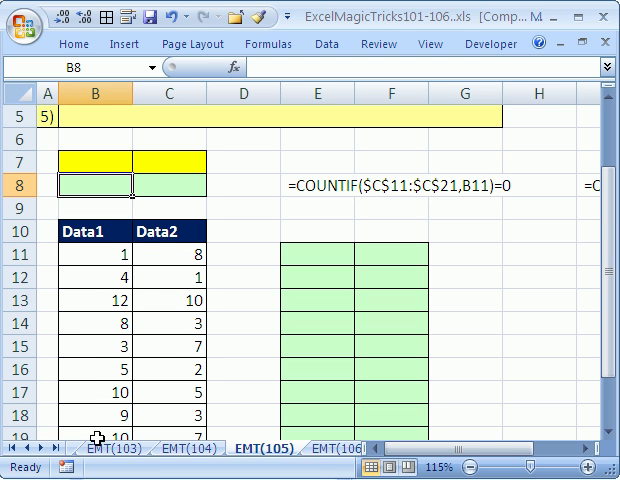
mouse_move(124, 320)
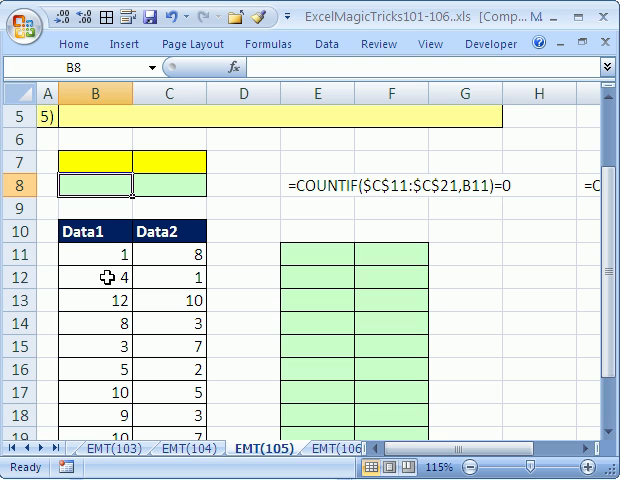
mouse_move(96, 356)
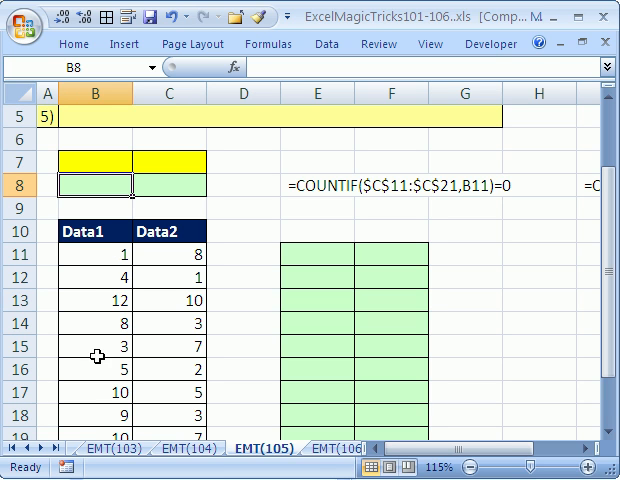
mouse_move(96, 248)
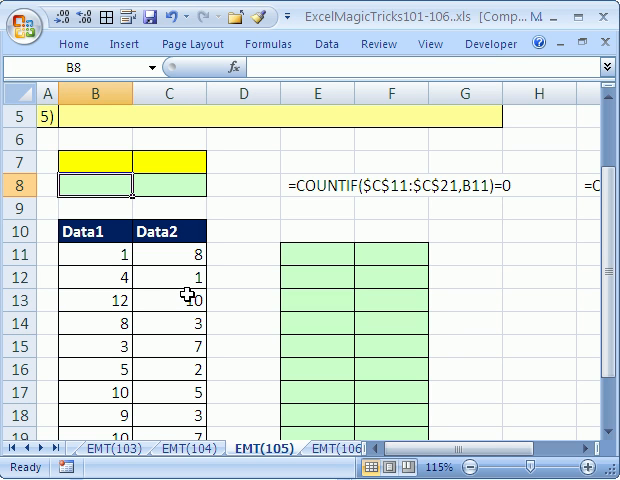
Point out the Data1 and Data2 values being compared before building the formula.
left_click(96, 256)
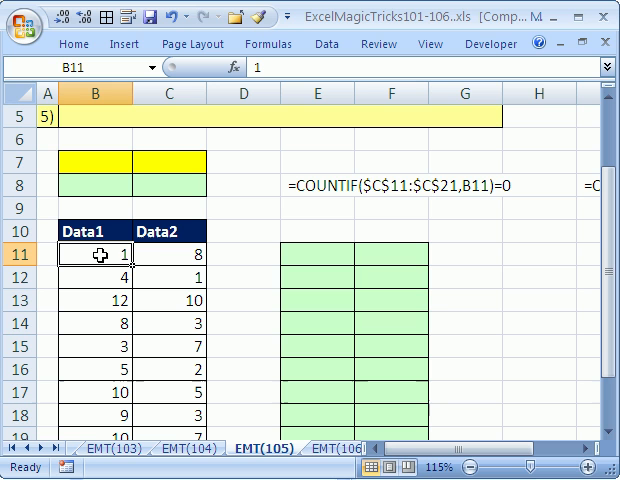
left_click(166, 276)
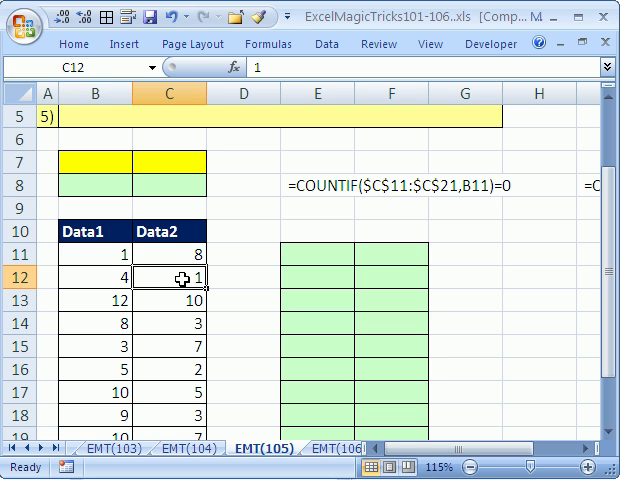
left_click(96, 276)
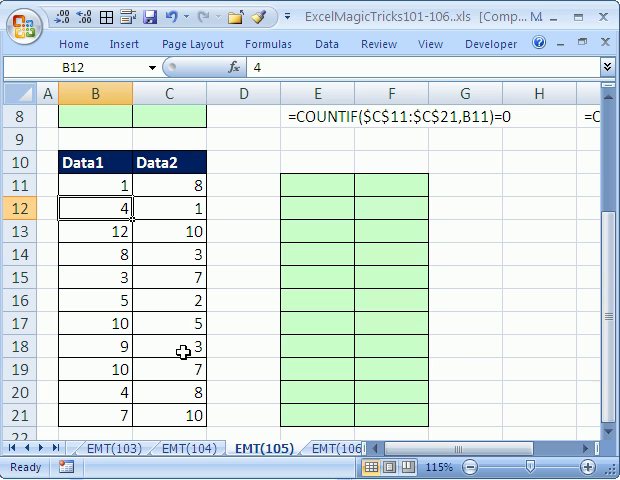
mouse_move(244, 168)
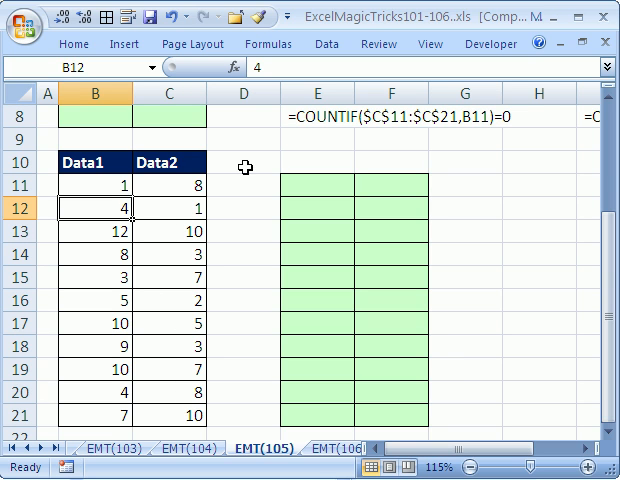
mouse_move(190, 184)
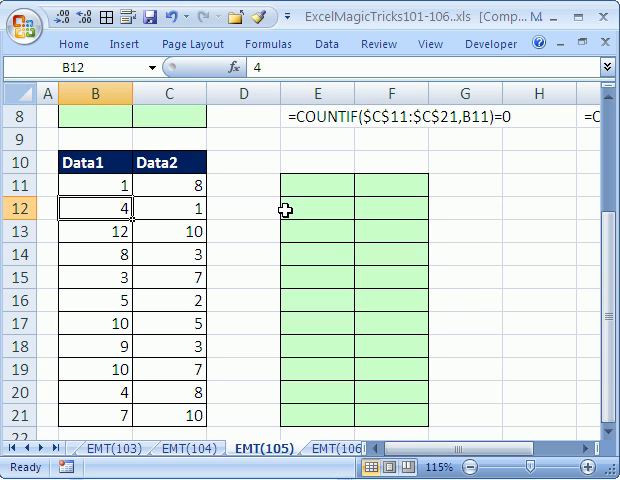
mouse_move(302, 188)
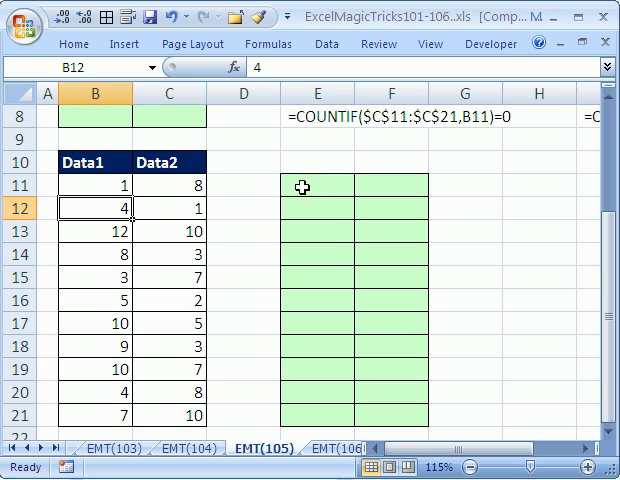
mouse_move(168, 230)
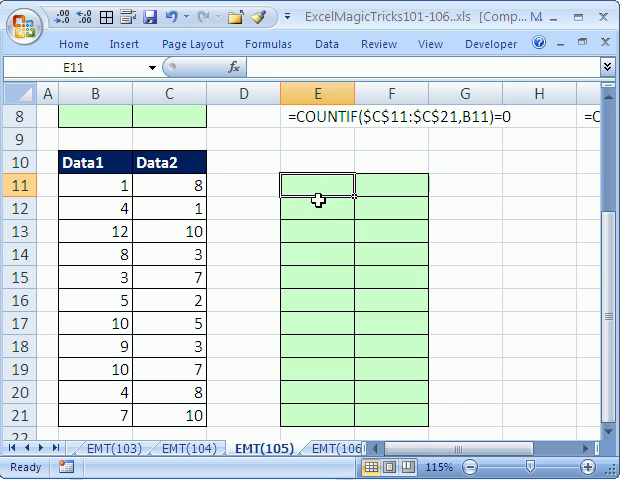
mouse_move(316, 210)
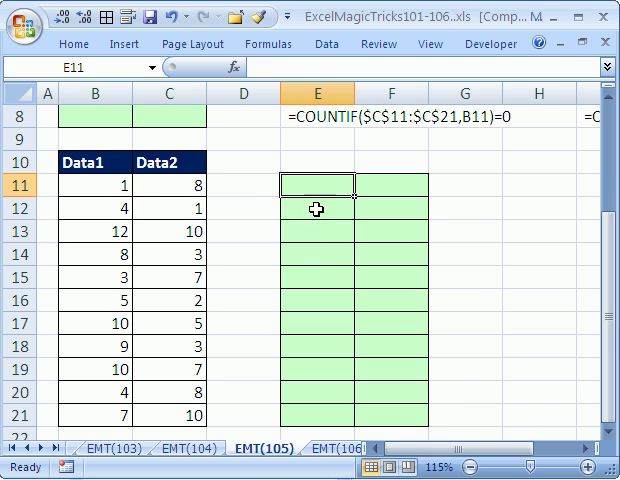
scroll("up", 3)
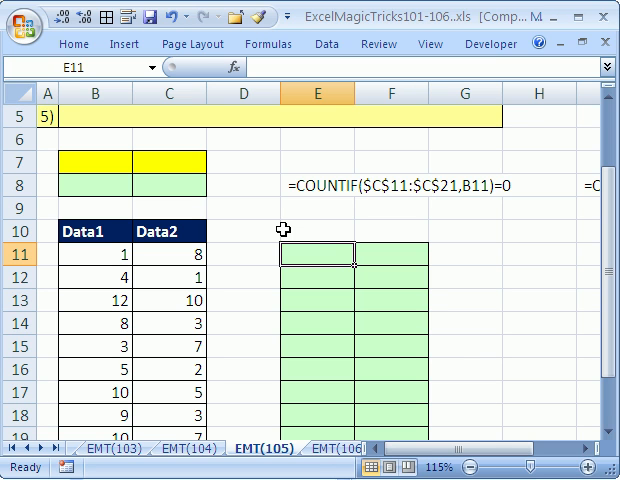
mouse_move(300, 252)
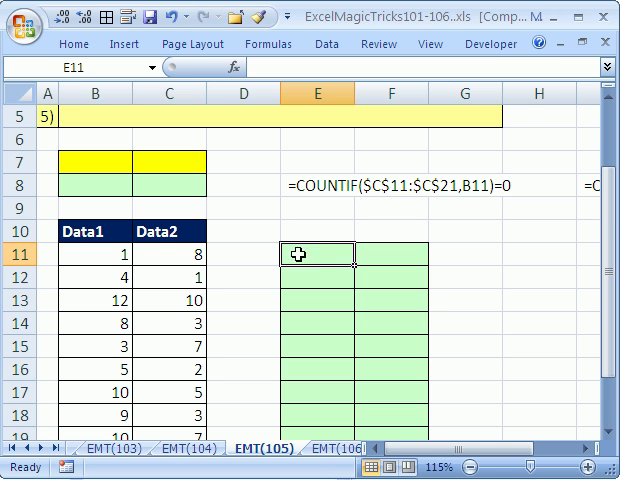
mouse_move(330, 462)
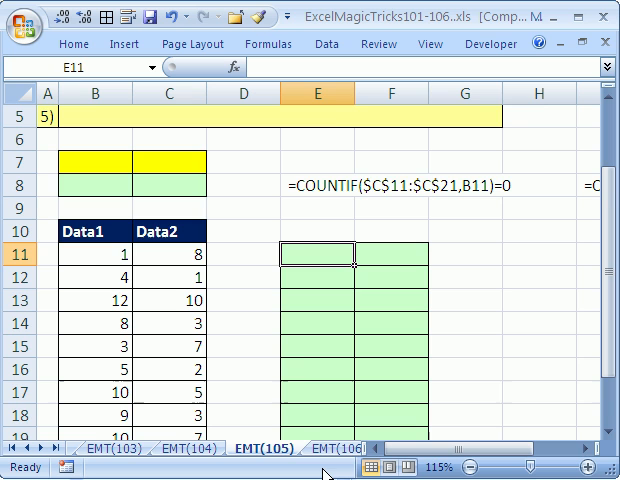
scroll("down", 3)
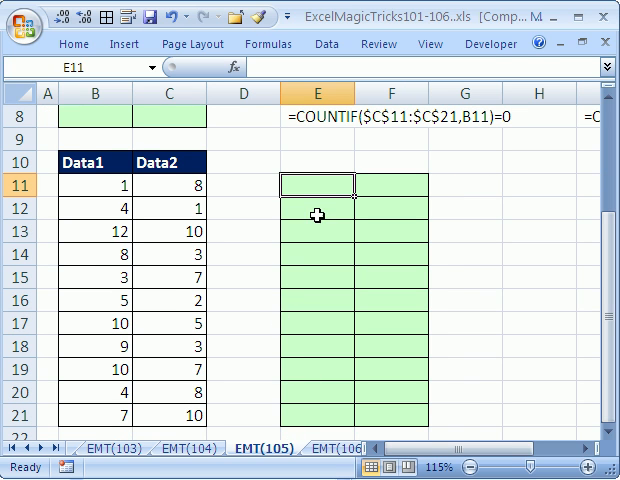
mouse_move(324, 420)
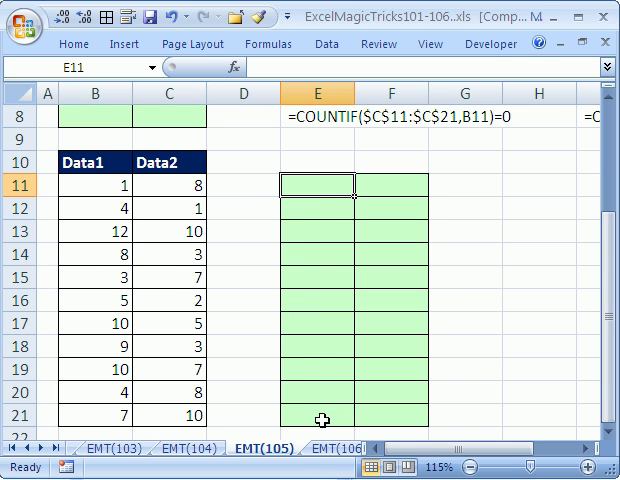
mouse_move(122, 148)
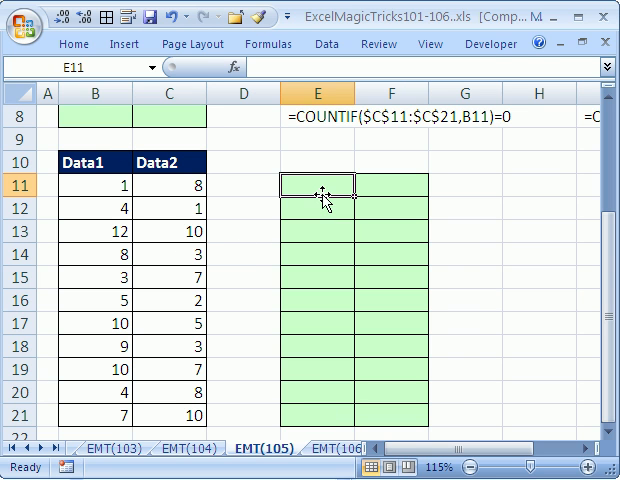
Enter =COUNTIF($C$11:$C$21,B11)=0 in E11 and fill it down to E21.
type("=COUNTIF(")
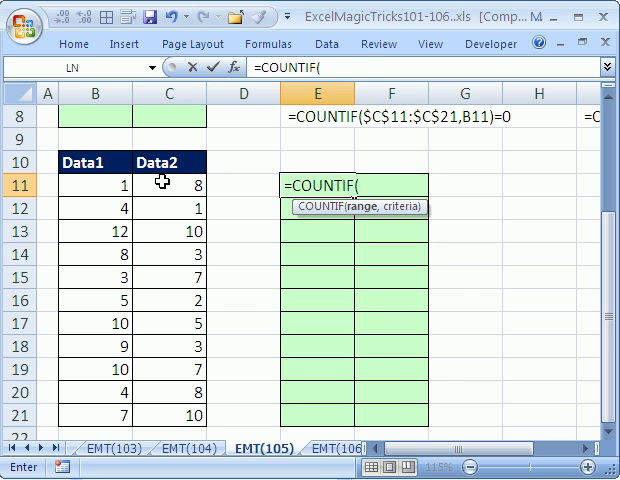
left_click_drag(162, 180, 162, 412)
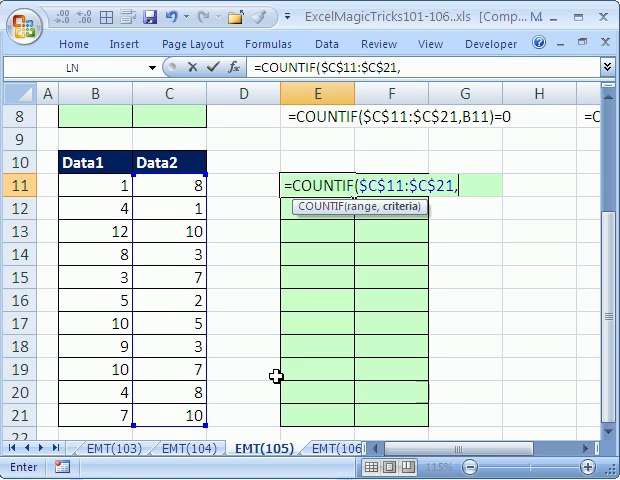
left_click(90, 184)
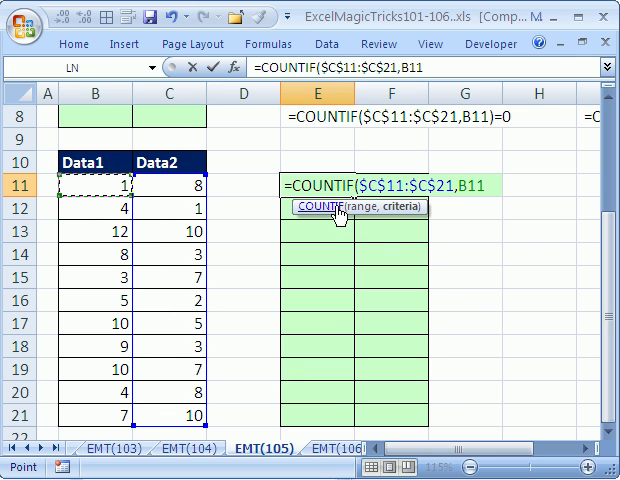
mouse_move(88, 238)
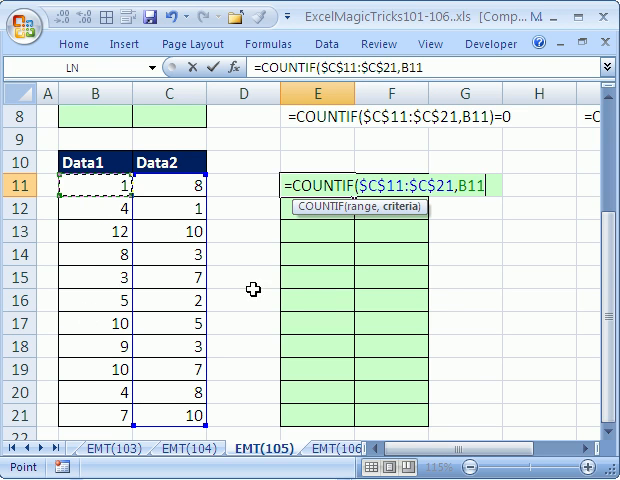
mouse_move(312, 288)
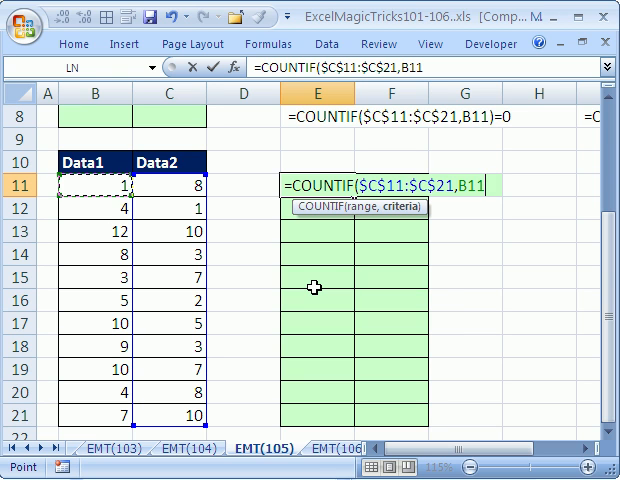
type(")")
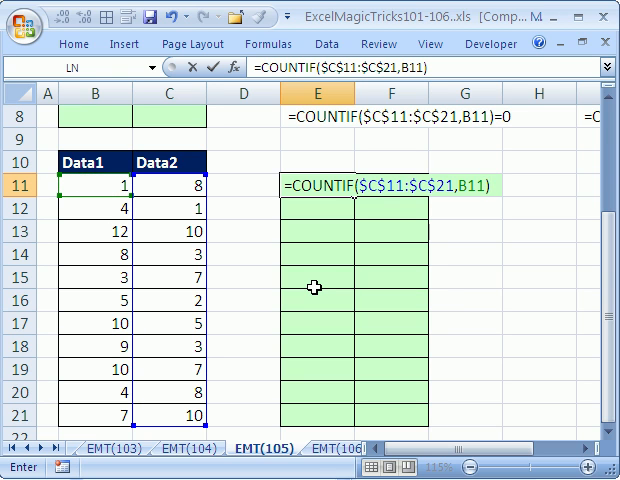
mouse_move(82, 190)
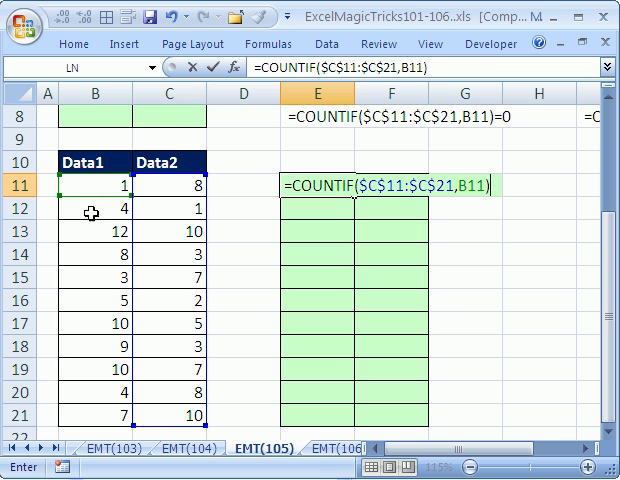
mouse_move(176, 410)
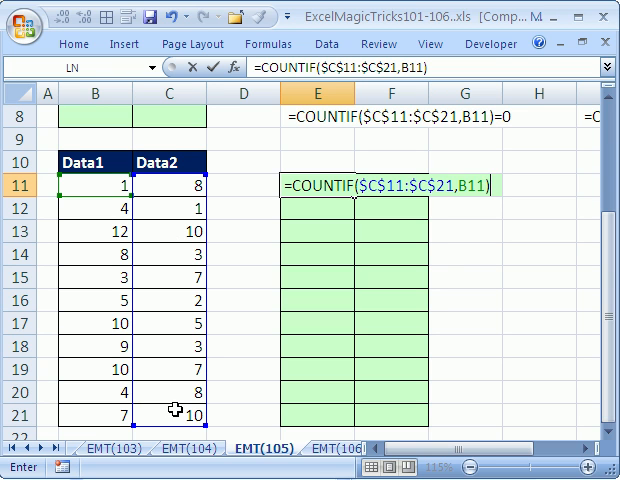
mouse_move(388, 232)
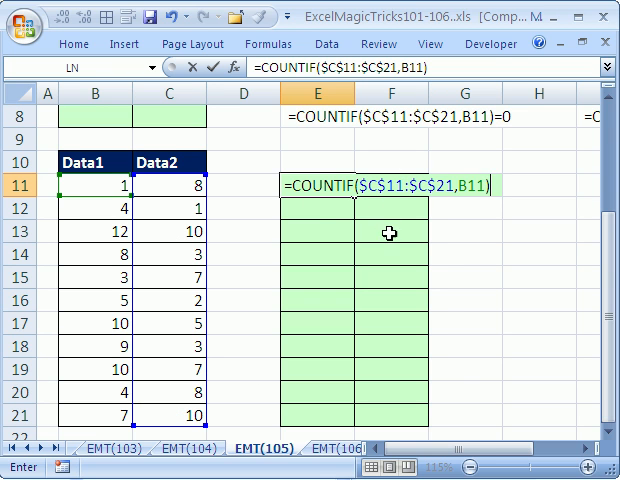
type("=0")
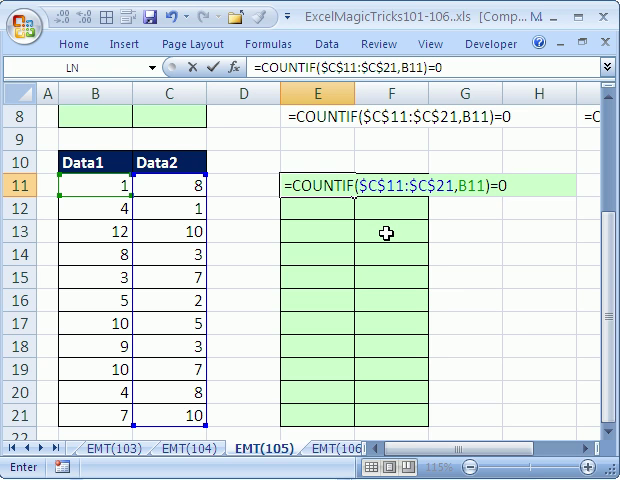
key("Return")
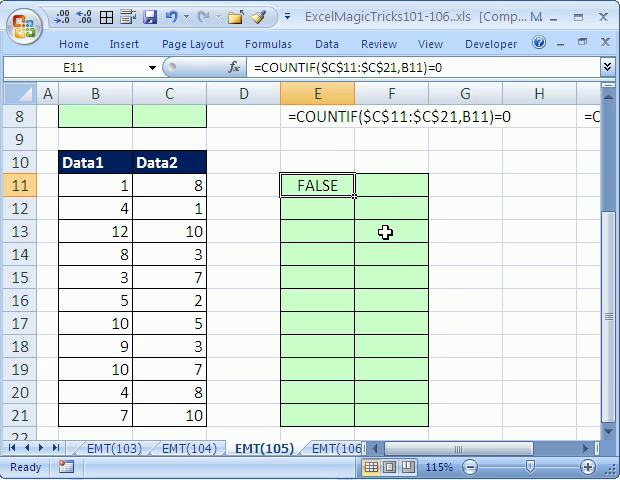
left_click_drag(318, 196, 318, 416)
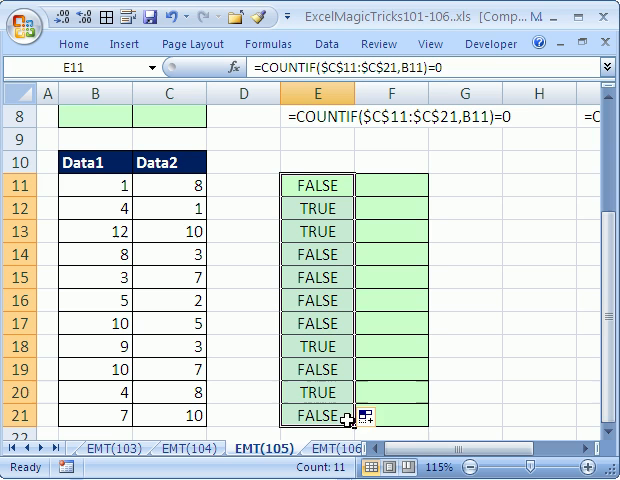
mouse_move(174, 224)
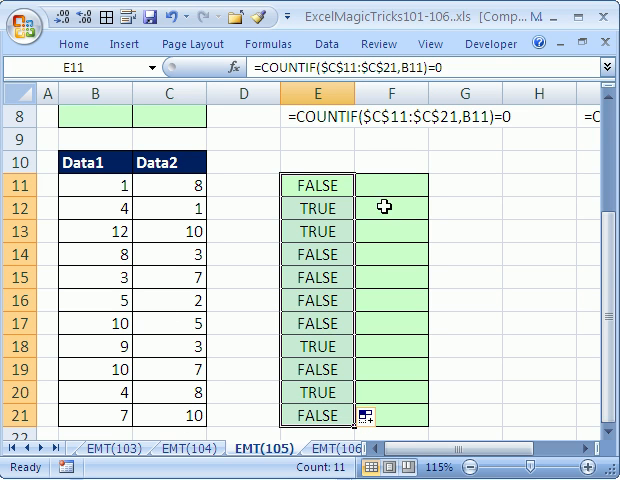
Fill F11:F21 with =COUNTIF($B$11:$B$21,C11)=0 flagging Data2 values absent from Data1.
left_click_drag(384, 208, 384, 416)
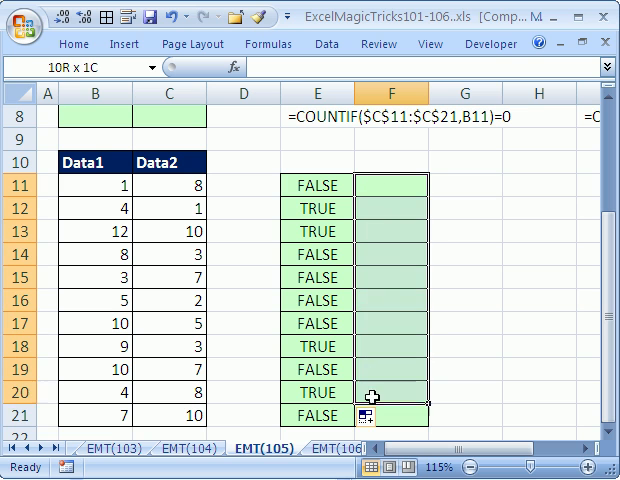
left_click(372, 184)
type("=")
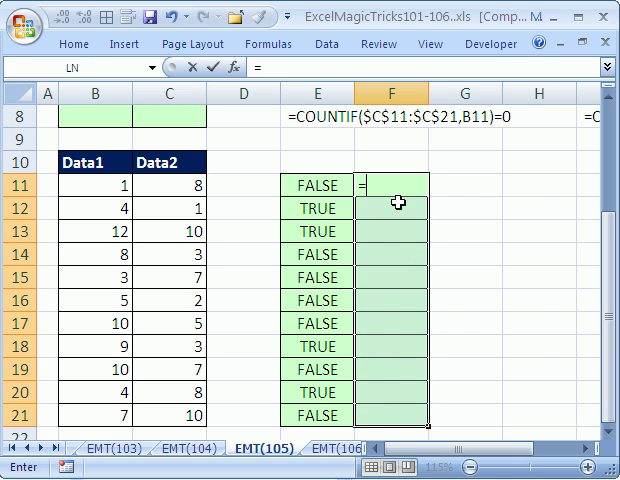
type("COUNTIF($B$11:$B$21,")
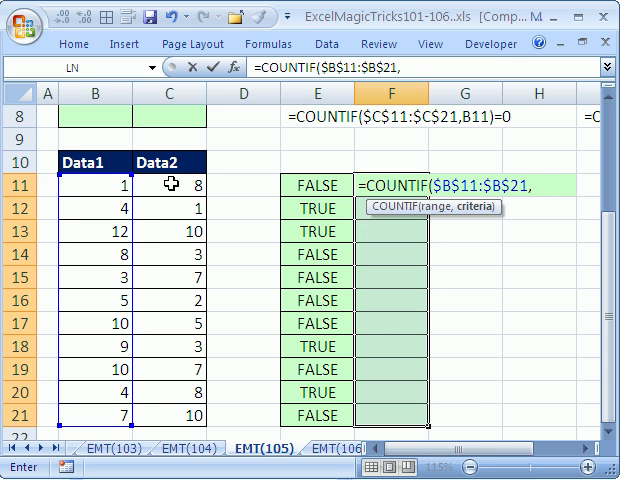
left_click(172, 184)
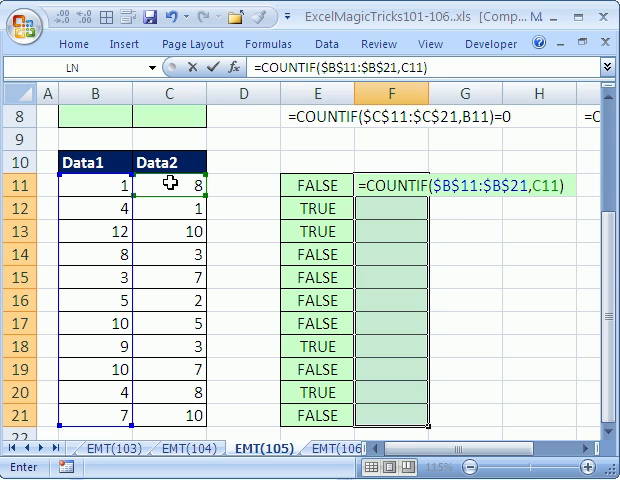
type("=0")
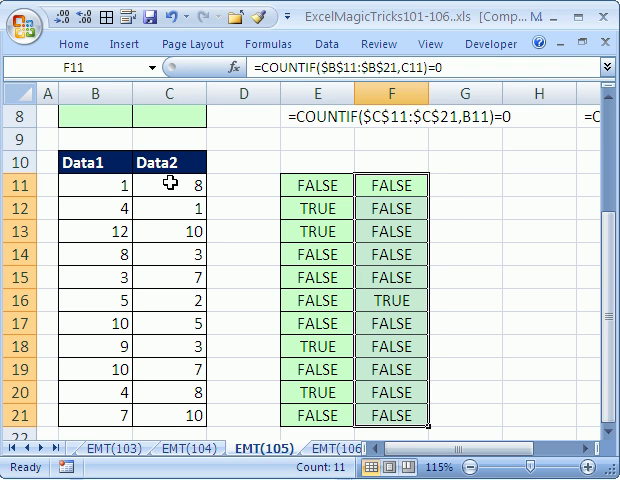
mouse_move(412, 302)
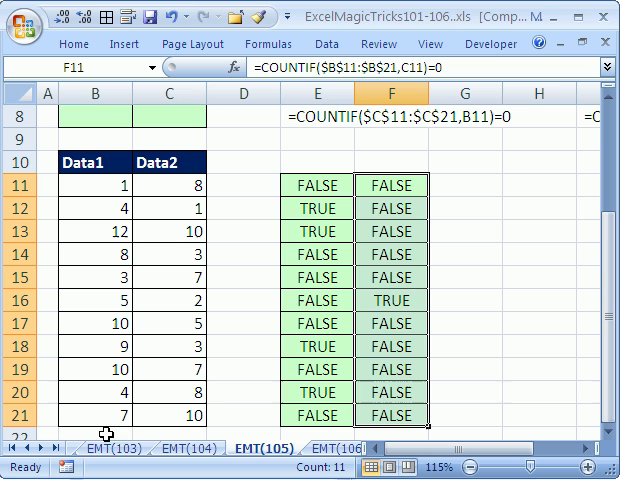
mouse_move(248, 298)
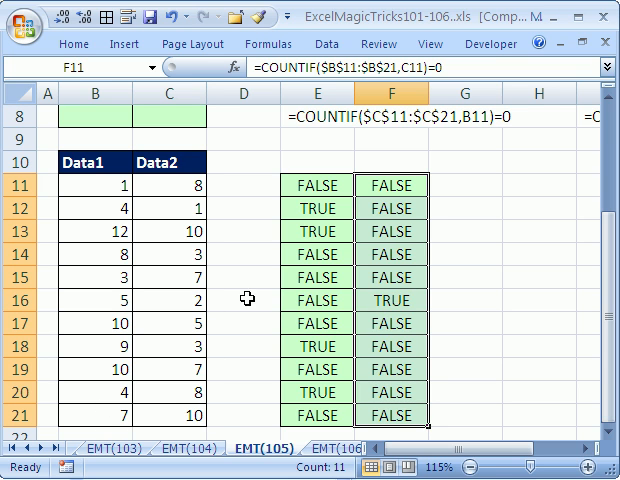
mouse_move(318, 184)
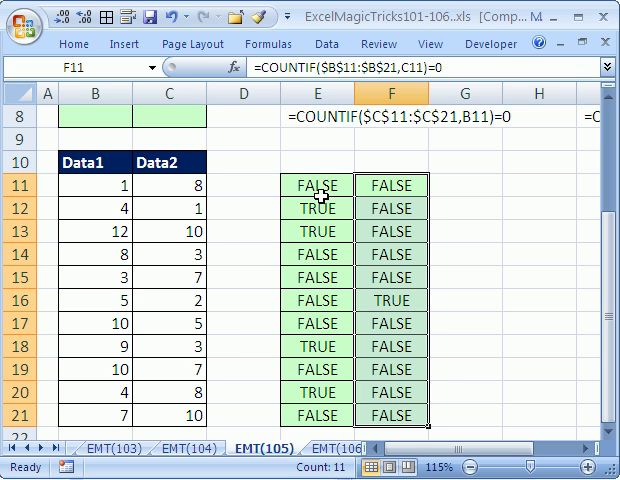
Copy the two COUNTIF criteria formulas into B8 and C8 above the Data1 and Data2 headers.
double_click(316, 184)
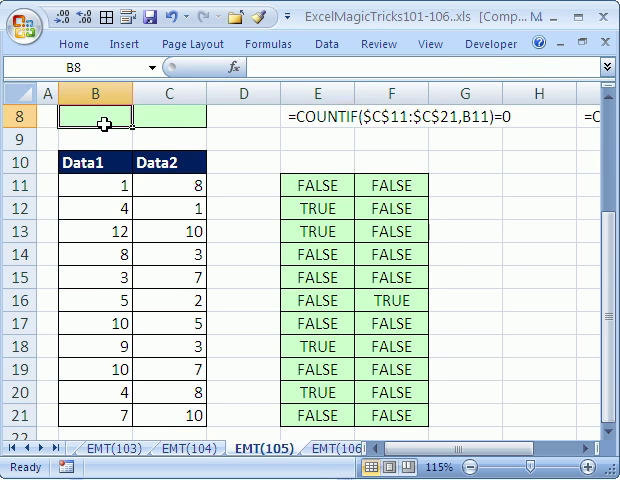
scroll("up", 3)
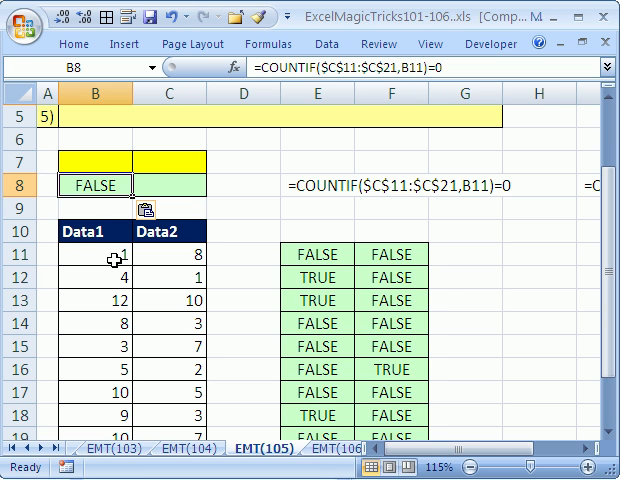
left_click(392, 254)
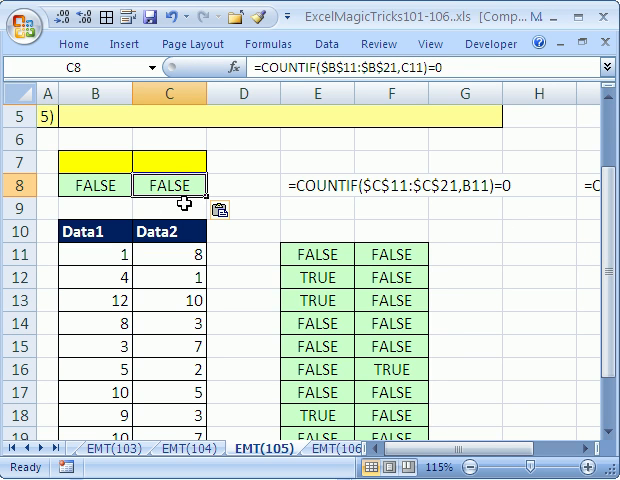
mouse_move(450, 270)
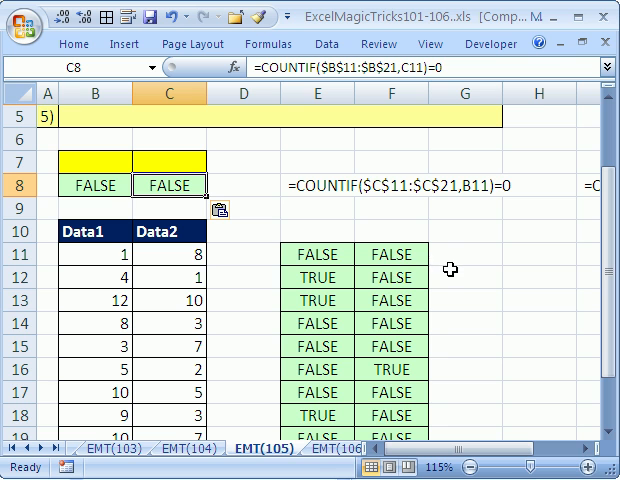
mouse_move(90, 228)
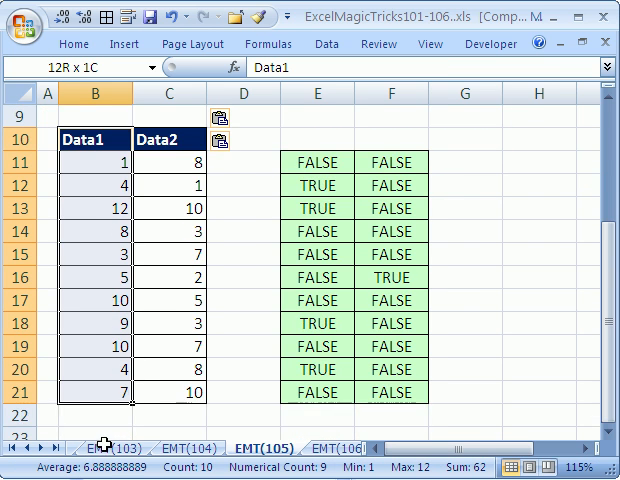
Advanced Filter B10:B21 with criteria B7:B8, copying Data1 values 4, 12, 9, 4 to H11.
left_click(84, 136)
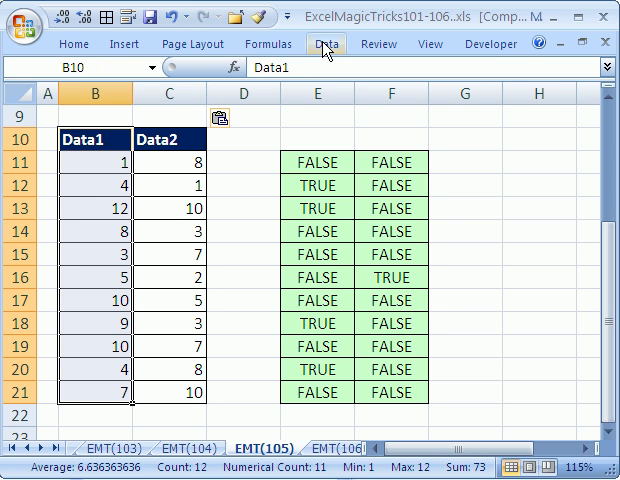
left_click(328, 44)
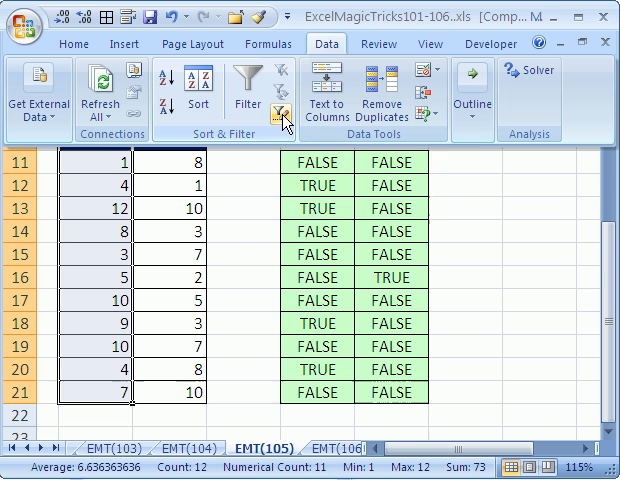
mouse_move(284, 120)
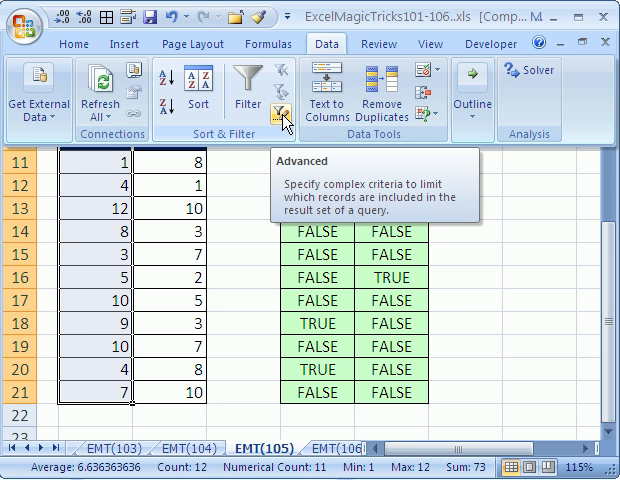
left_click(284, 114)
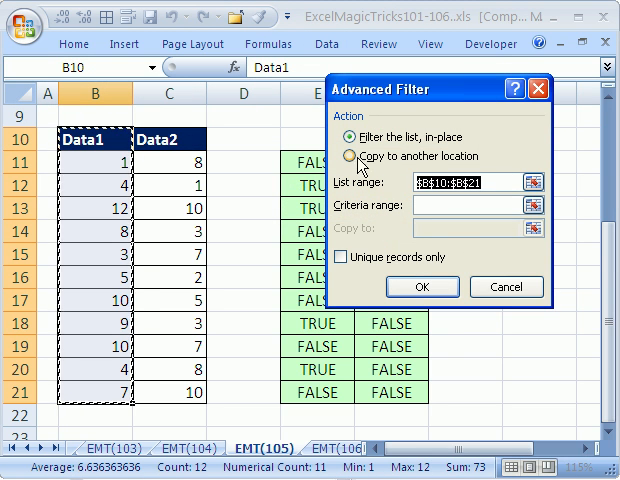
left_click(350, 156)
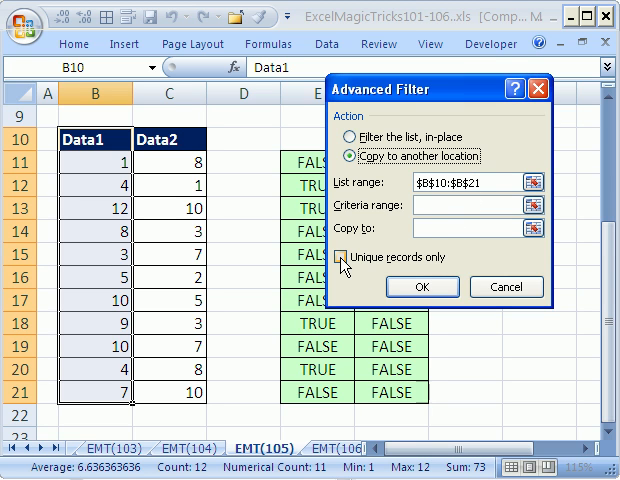
scroll("up", 3)
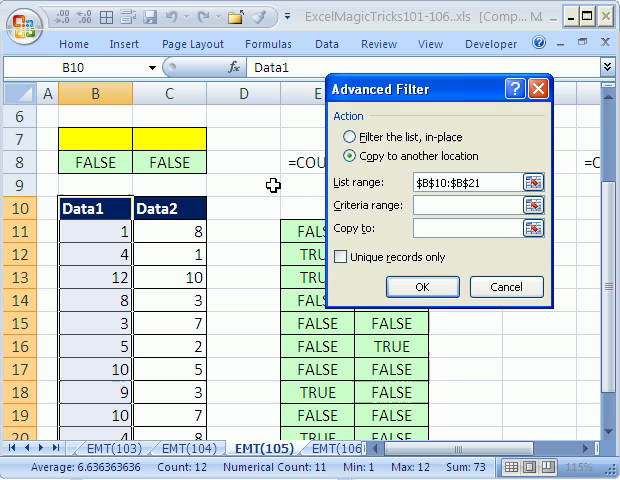
mouse_move(84, 136)
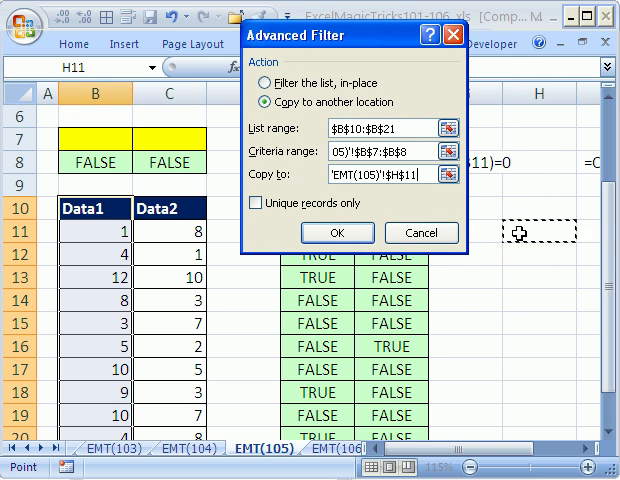
left_click(336, 232)
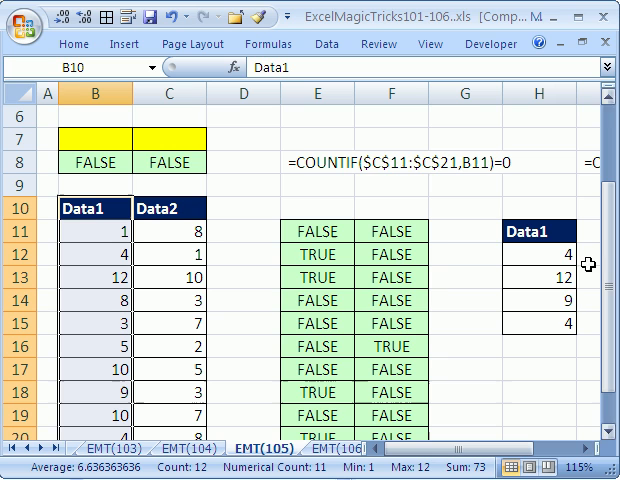
mouse_move(124, 258)
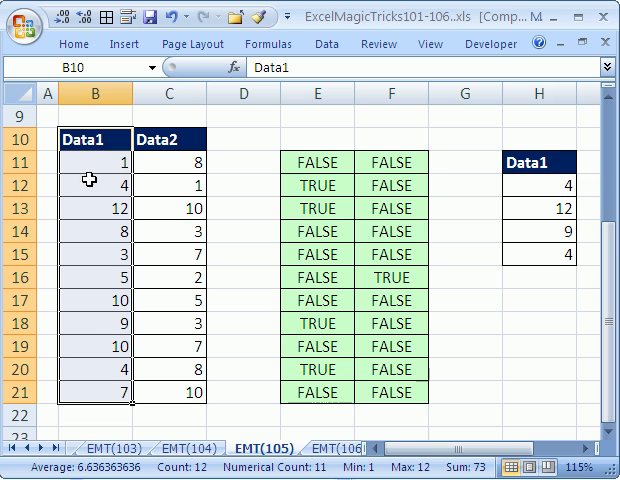
mouse_move(534, 284)
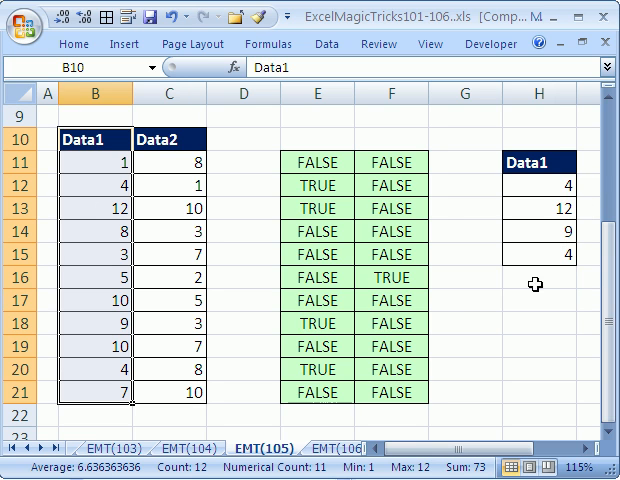
Select H16 and reopen Advanced Filter on C10:C21 with criteria range $B$7:$C$8.
left_click(538, 278)
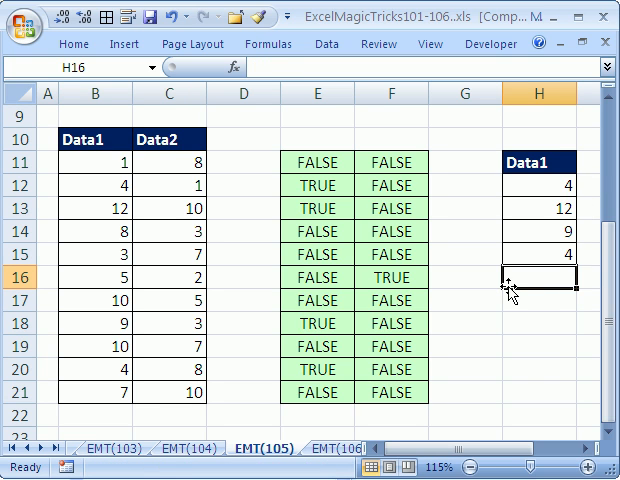
scroll("up", 3)
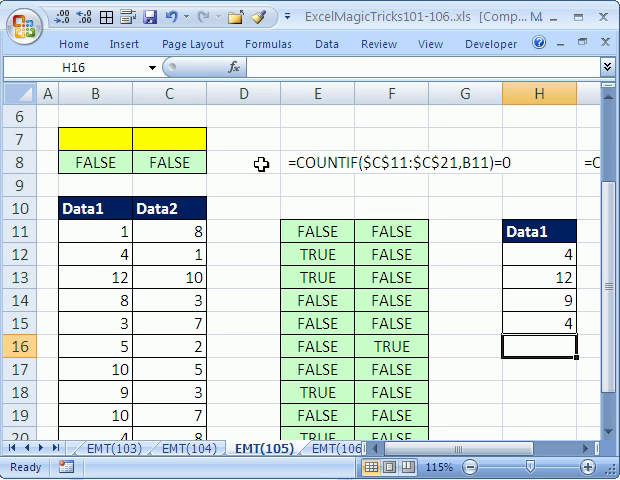
left_click(274, 118)
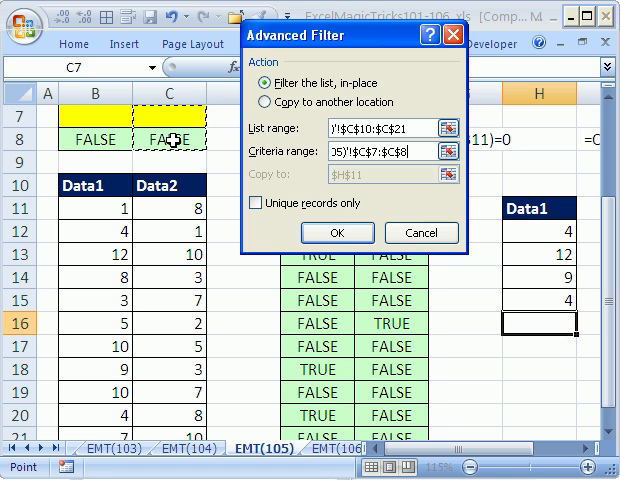
Copy the filtered Data2 value (2) to H16, confirming replacement of the destination.
left_click(262, 104)
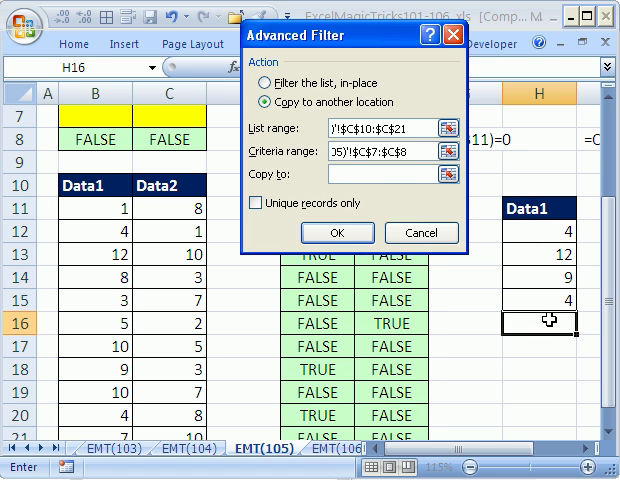
left_click(544, 322)
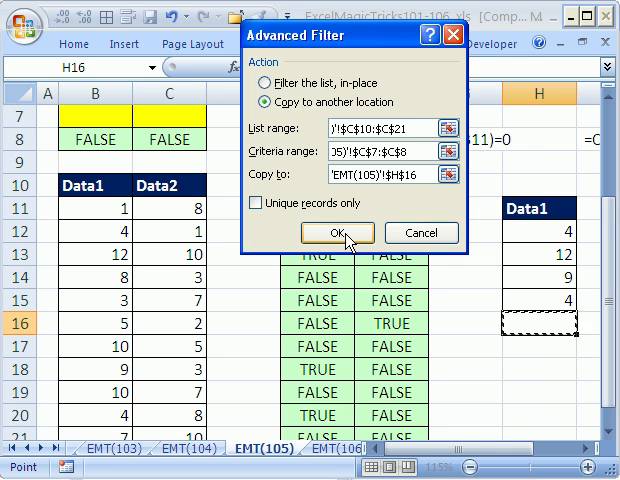
left_click(336, 232)
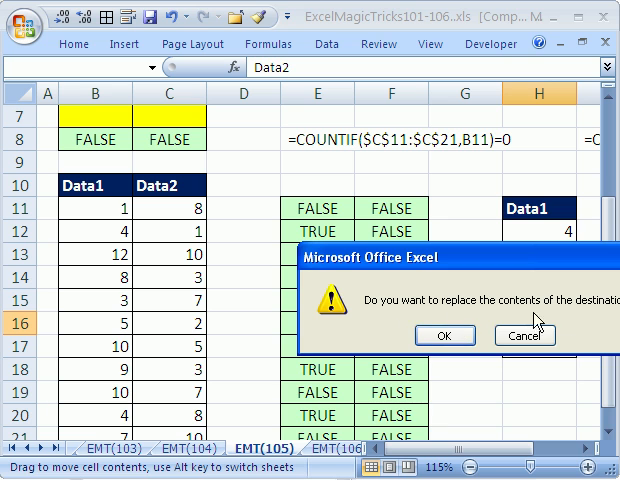
left_click(444, 336)
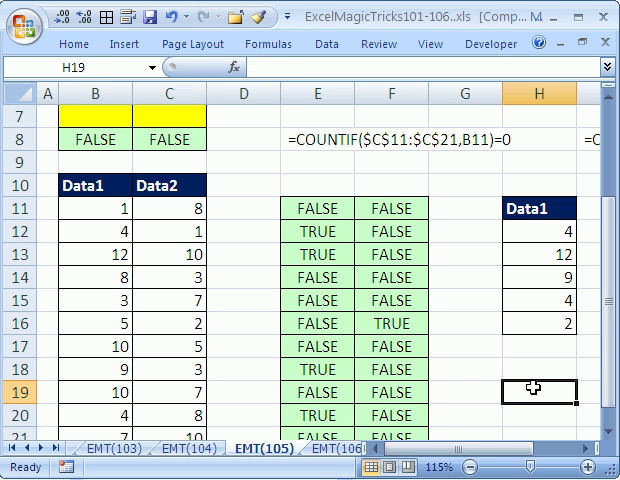
mouse_move(396, 304)
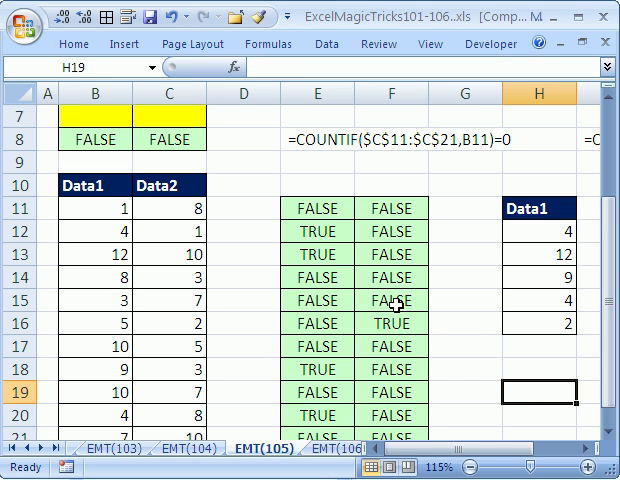